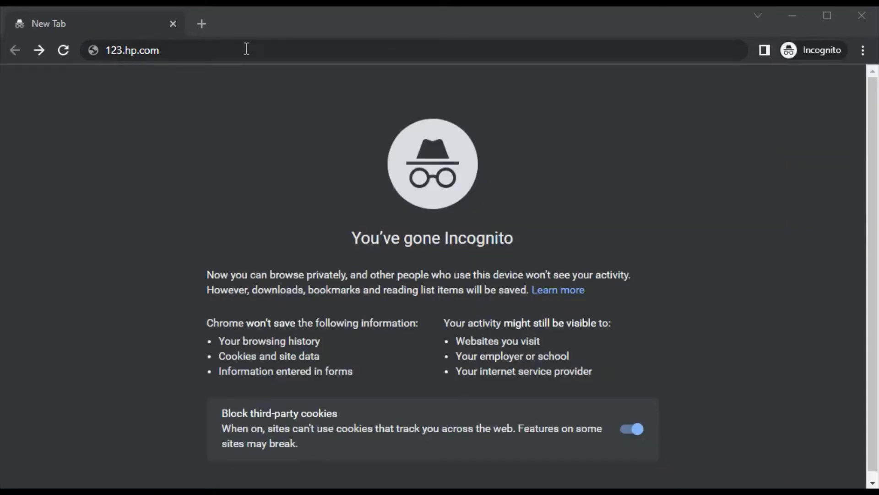
Load 123.hp.com in the private window and select the product name box.
{"action": "left_click", "coordinate": [224, 50]}
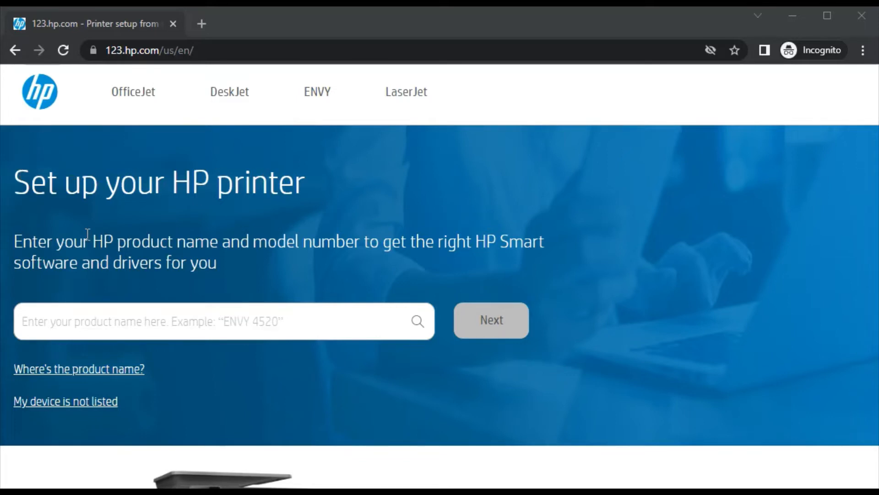
{"action": "left_click", "coordinate": [225, 320]}
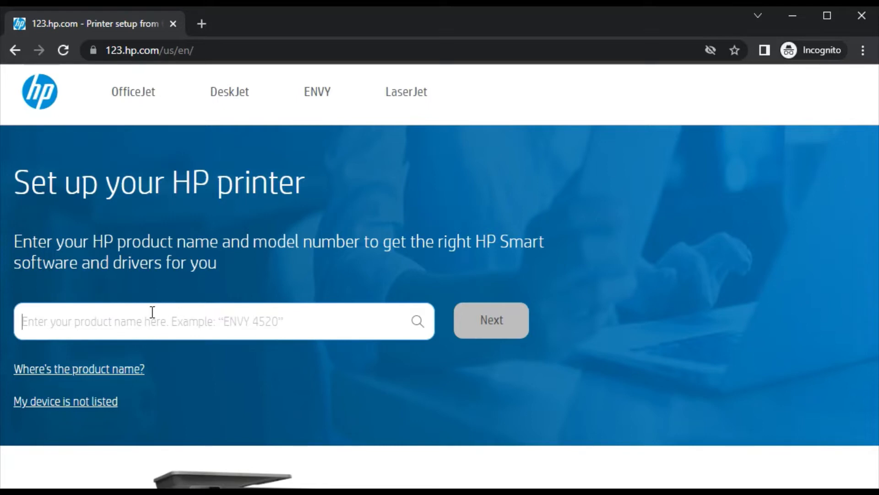
Search 'hp officejet pro 6975', choose the OfficeJet Pro 6975 All-in-One, and continue.
{"action": "type", "text": "hp officejet pro 6975"}
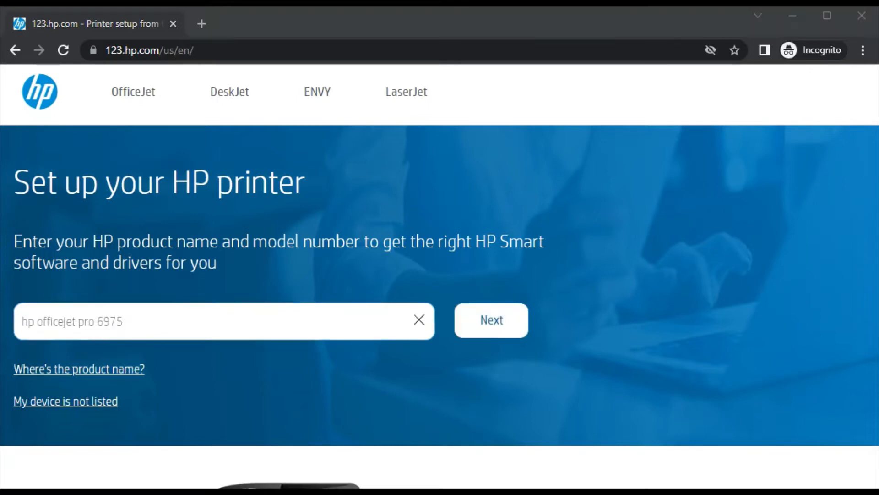
{"action": "left_click", "coordinate": [225, 320]}
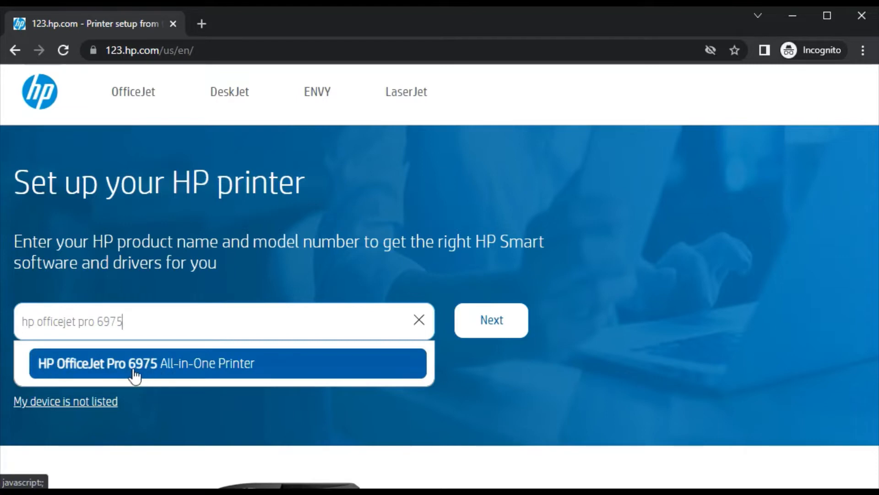
{"action": "mouse_move", "coordinate": [251, 369]}
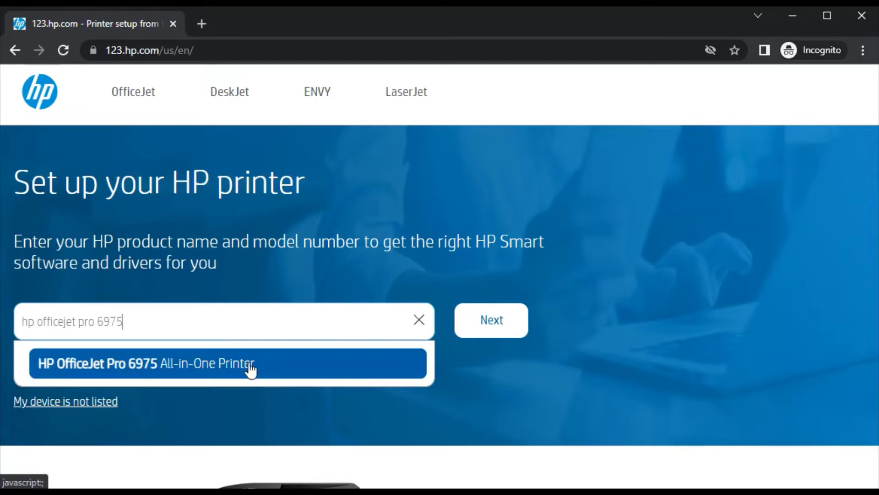
{"action": "left_click", "coordinate": [145, 363]}
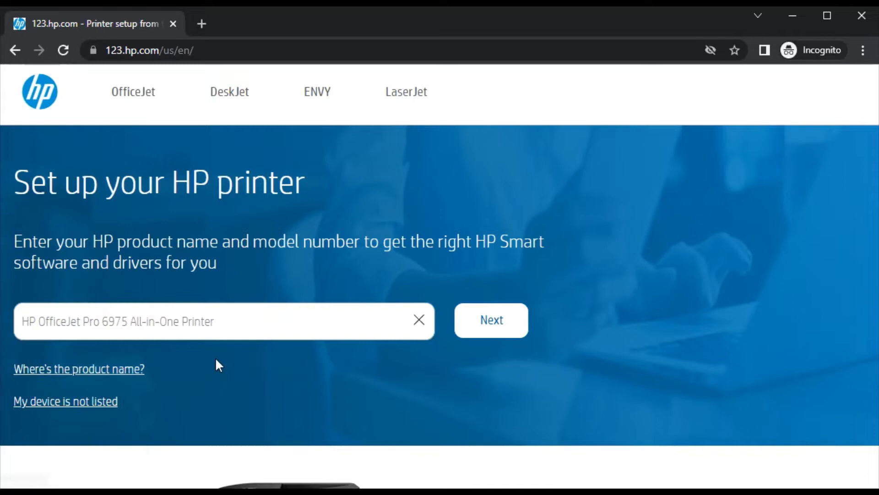
{"action": "left_click", "coordinate": [490, 320]}
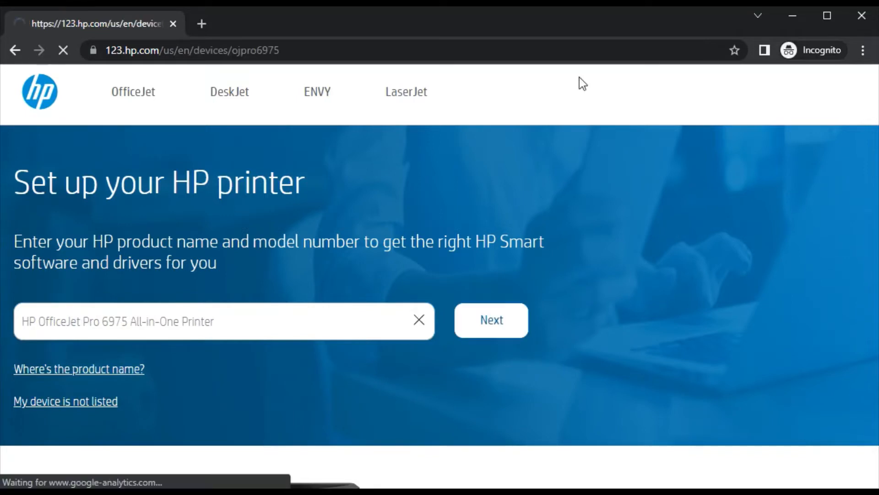
Scroll through the OfficeJet Pro 6975 page's HP Smart guidance and VPN note.
{"action": "left_click", "coordinate": [490, 320]}
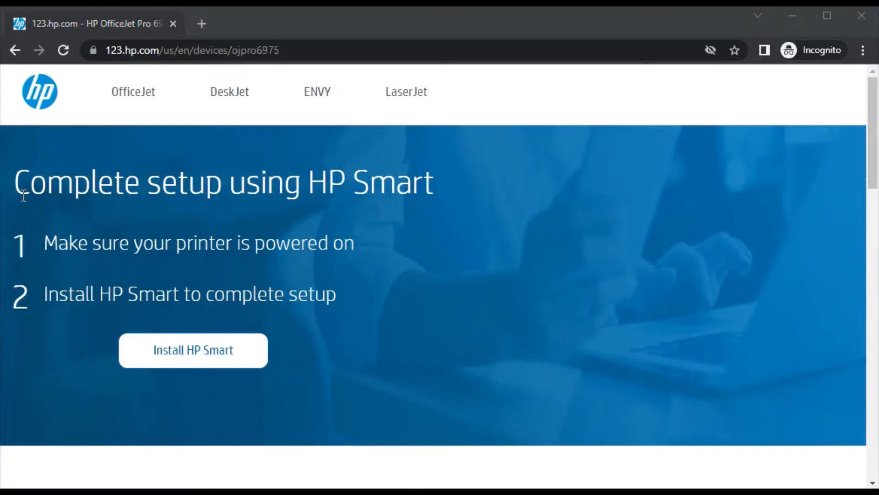
{"action": "mouse_move", "coordinate": [19, 264]}
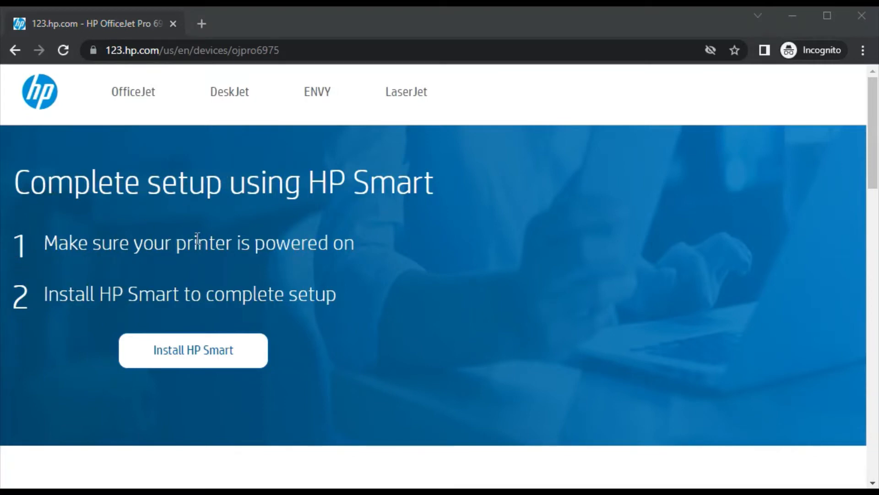
{"action": "mouse_move", "coordinate": [20, 300]}
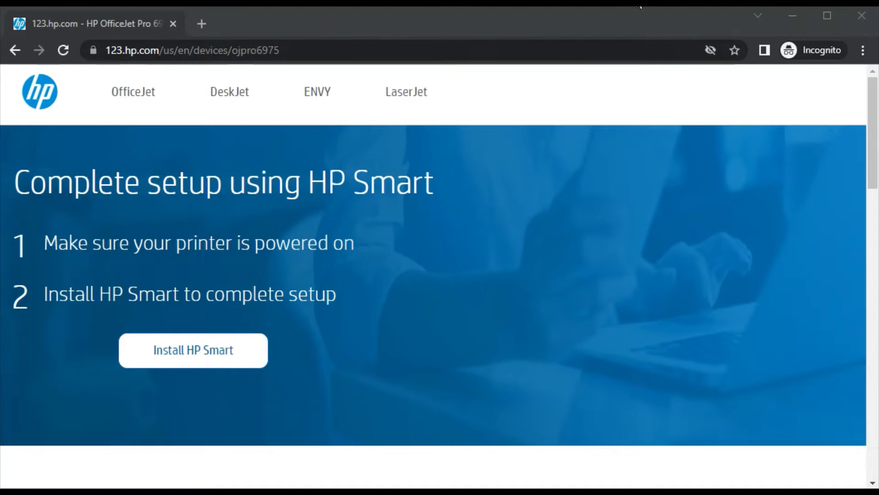
{"action": "mouse_move", "coordinate": [492, 143]}
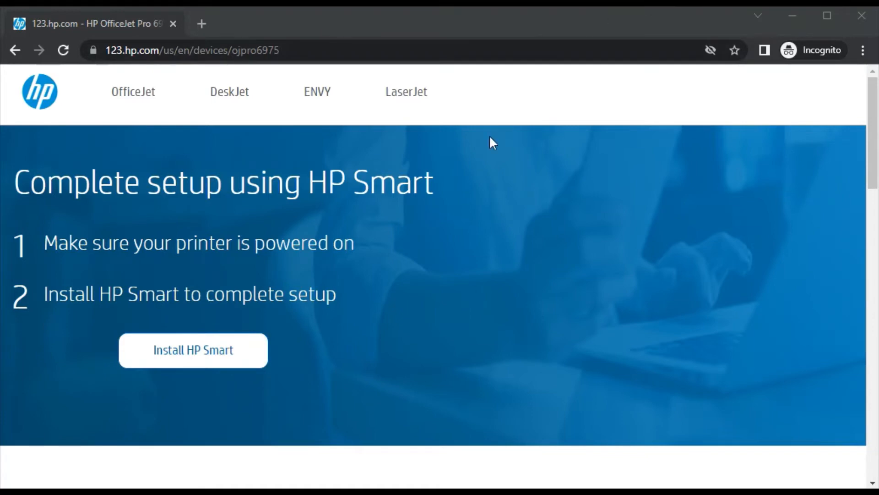
{"action": "scroll", "scroll_direction": "down", "scroll_amount": 3}
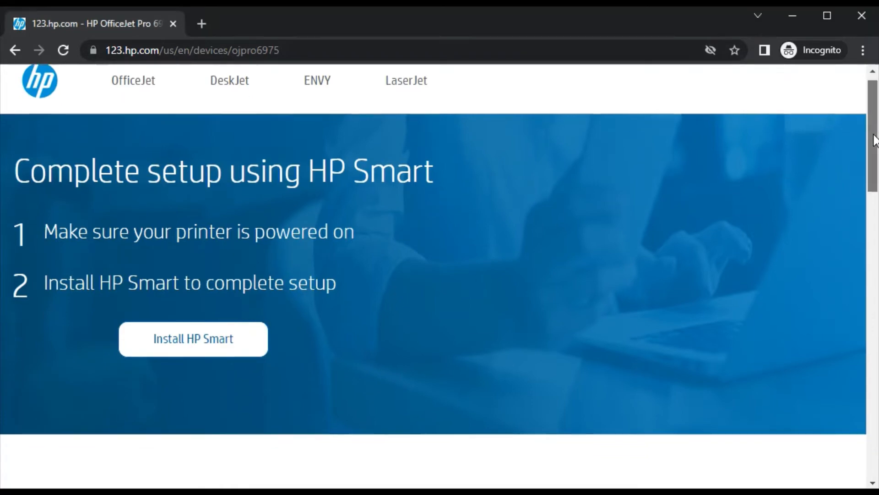
{"action": "scroll", "scroll_direction": "down", "scroll_amount": 3}
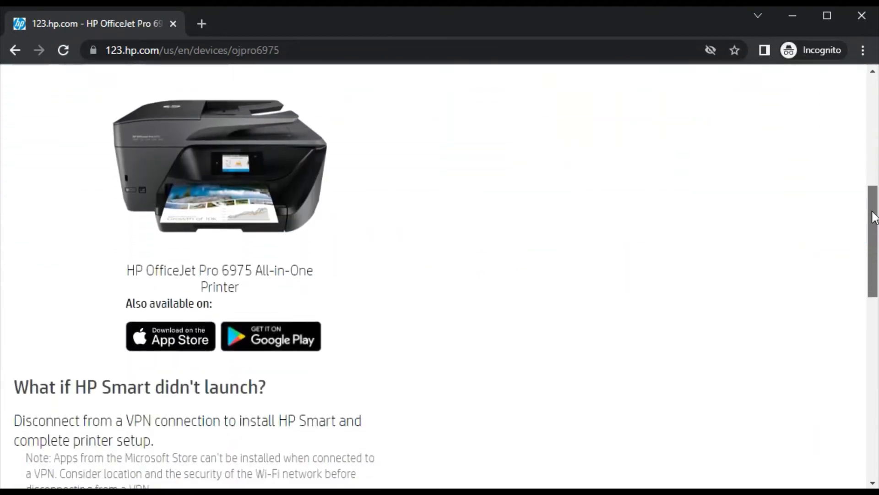
{"action": "scroll", "scroll_direction": "down", "scroll_amount": 3}
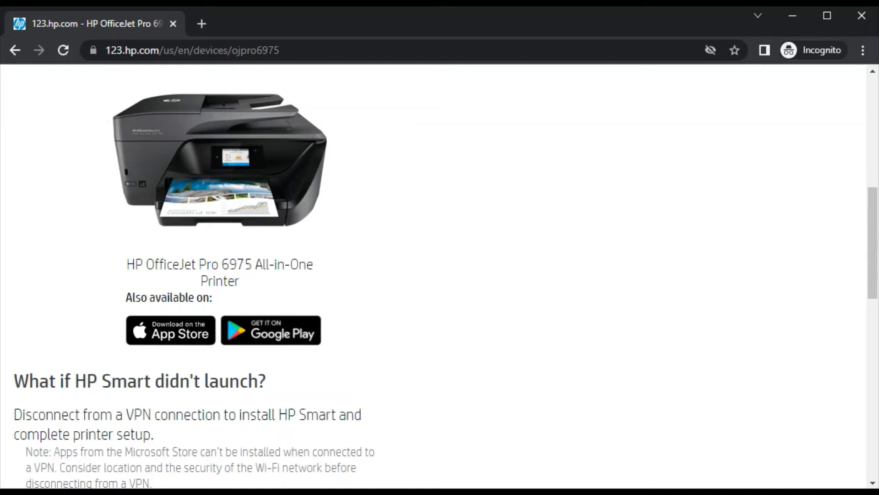
{"action": "scroll", "scroll_direction": "down", "scroll_amount": 3}
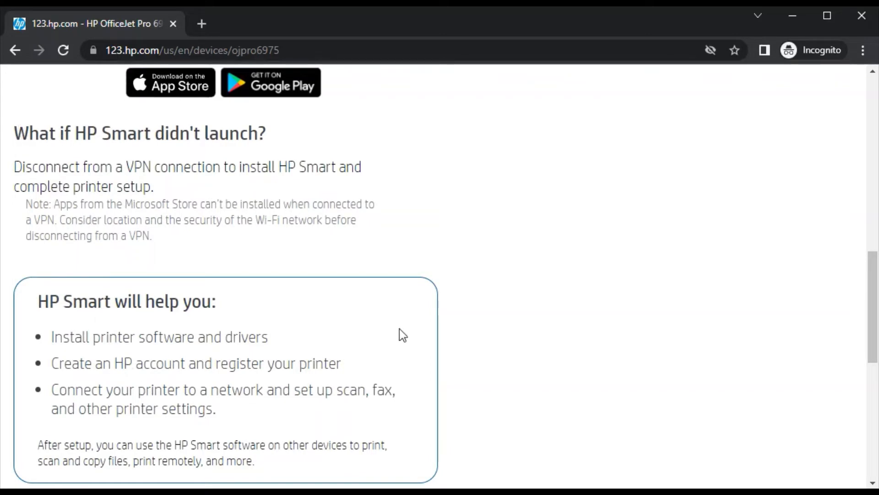
{"action": "scroll", "scroll_direction": "down", "scroll_amount": 3}
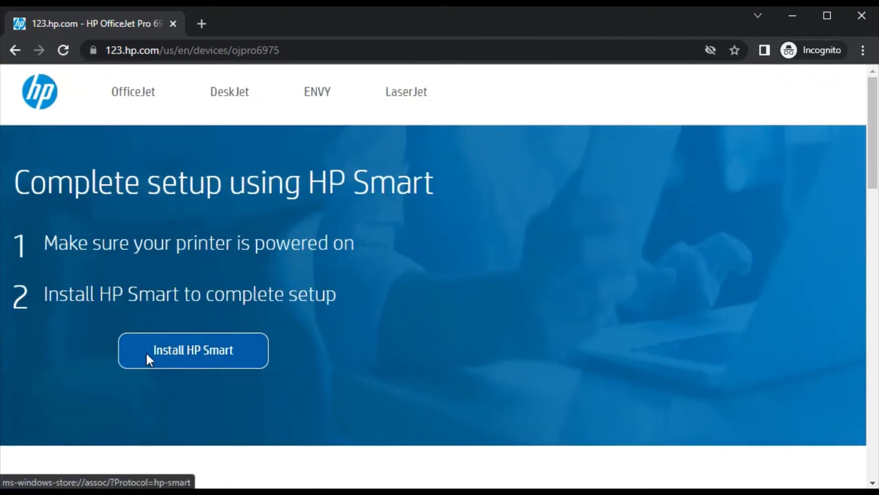
Install the free HP Smart app from its Microsoft Store page.
{"action": "left_click", "coordinate": [193, 350]}
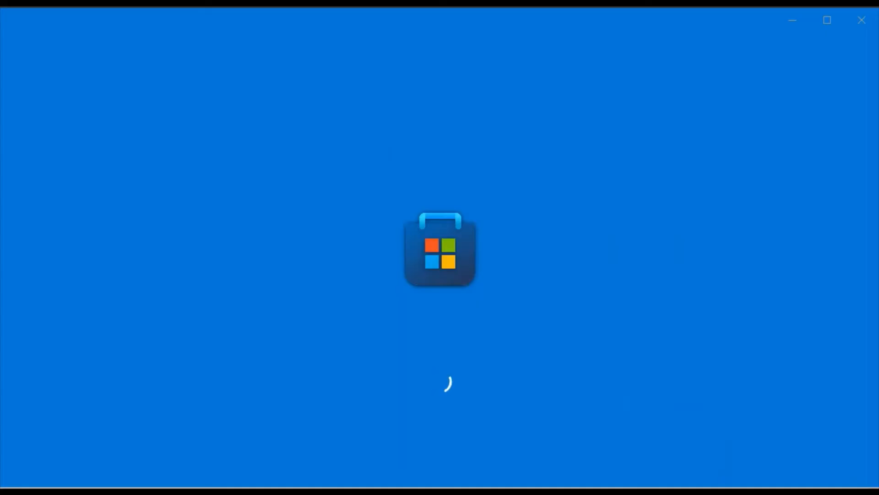
{"action": "mouse_move", "coordinate": [220, 96]}
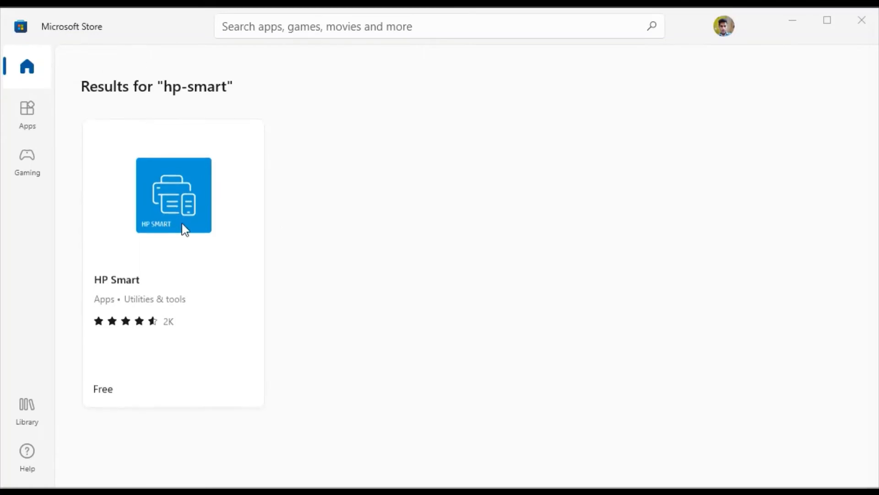
{"action": "left_click", "coordinate": [173, 195]}
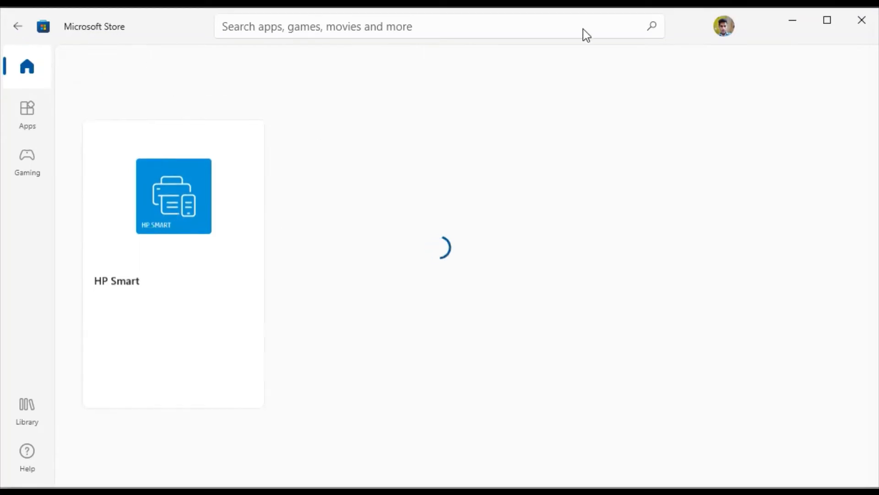
{"action": "left_click", "coordinate": [173, 196]}
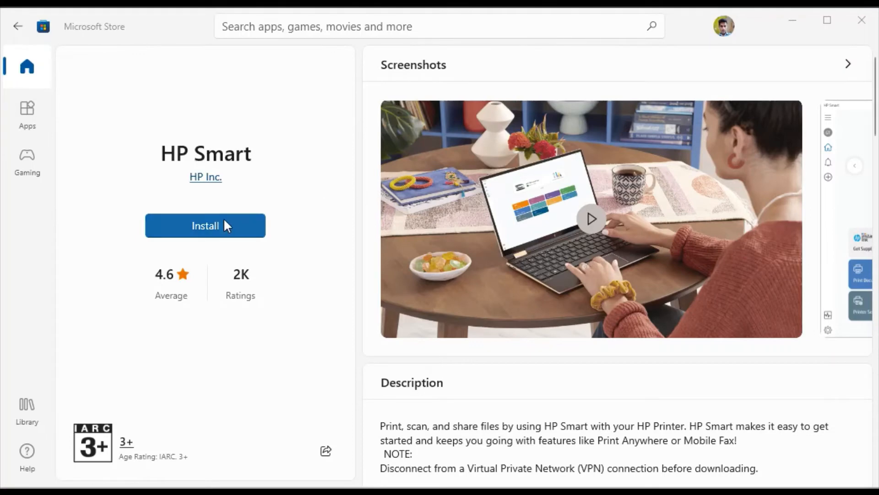
{"action": "left_click", "coordinate": [206, 225]}
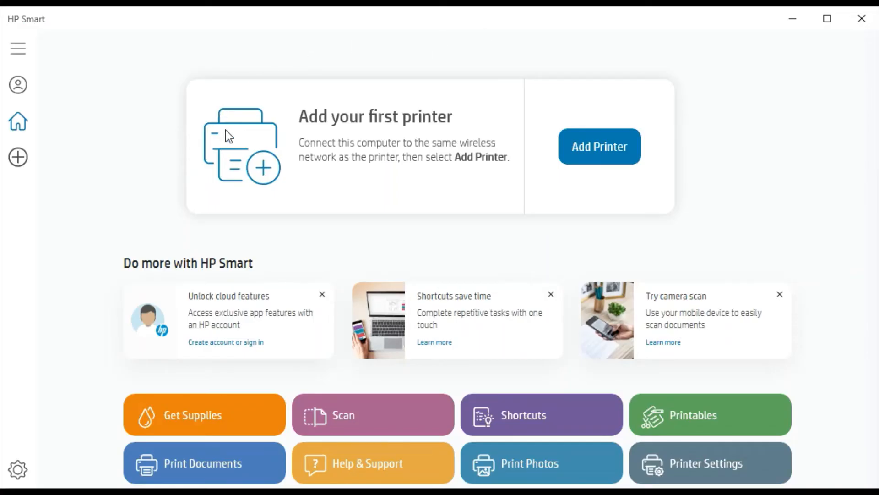
{"action": "mouse_move", "coordinate": [605, 97]}
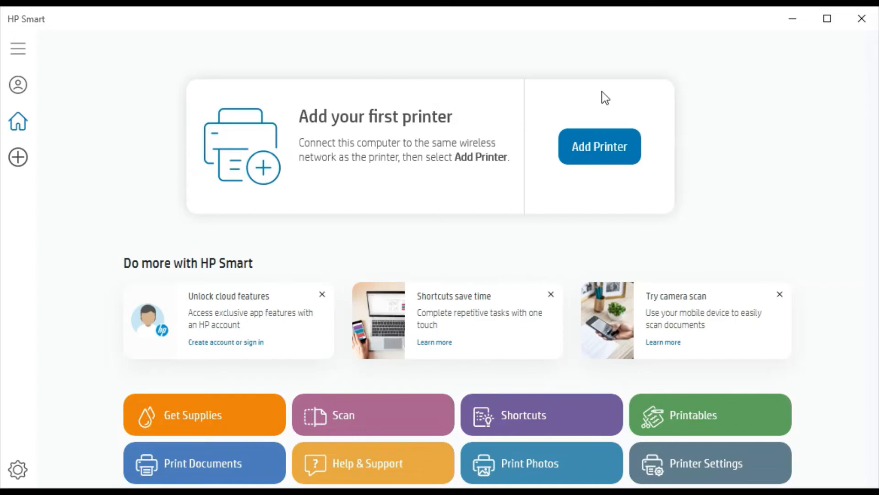
{"action": "mouse_move", "coordinate": [679, 125]}
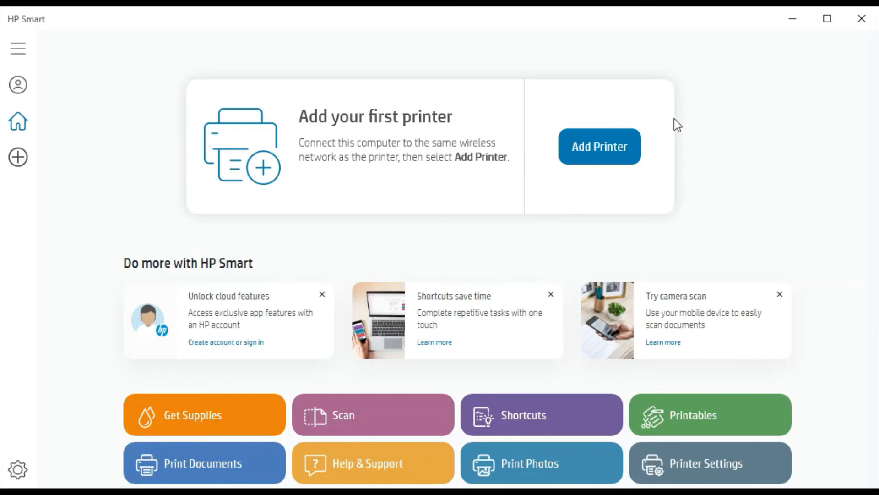
{"action": "mouse_move", "coordinate": [490, 181]}
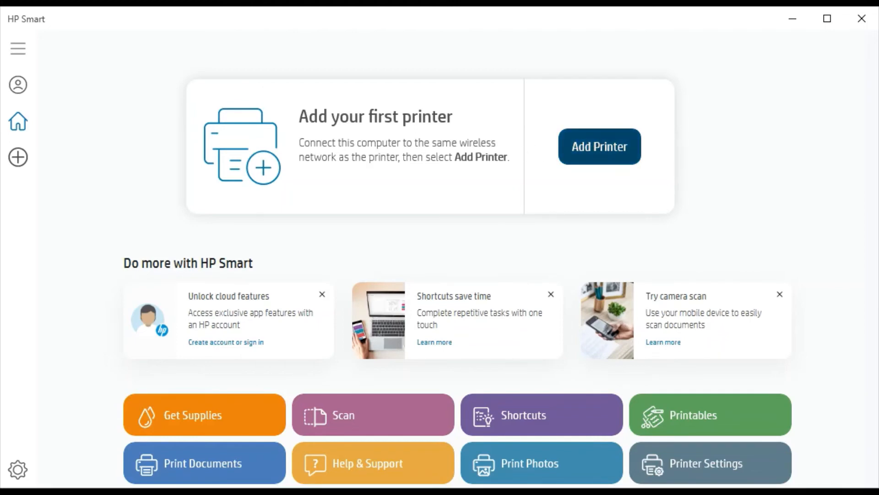
Run Add Printer from the HP Smart home screen until it reports no printers found.
{"action": "left_click", "coordinate": [599, 147]}
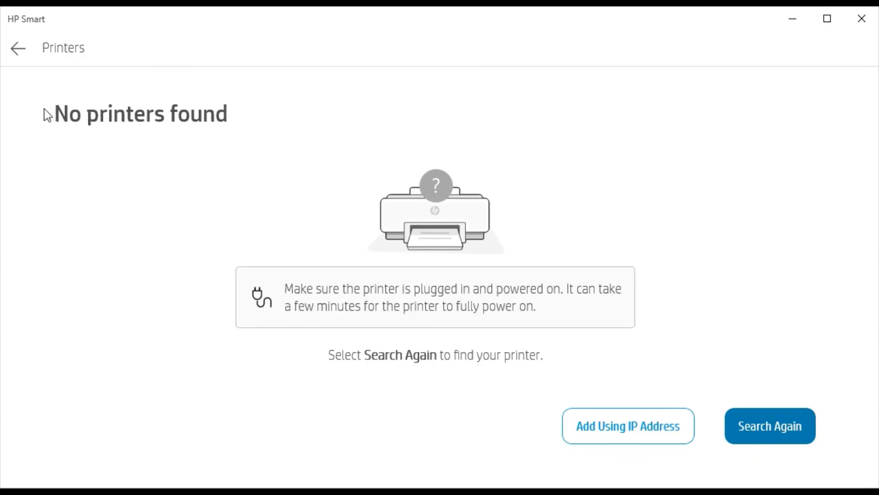
{"action": "mouse_move", "coordinate": [24, 351]}
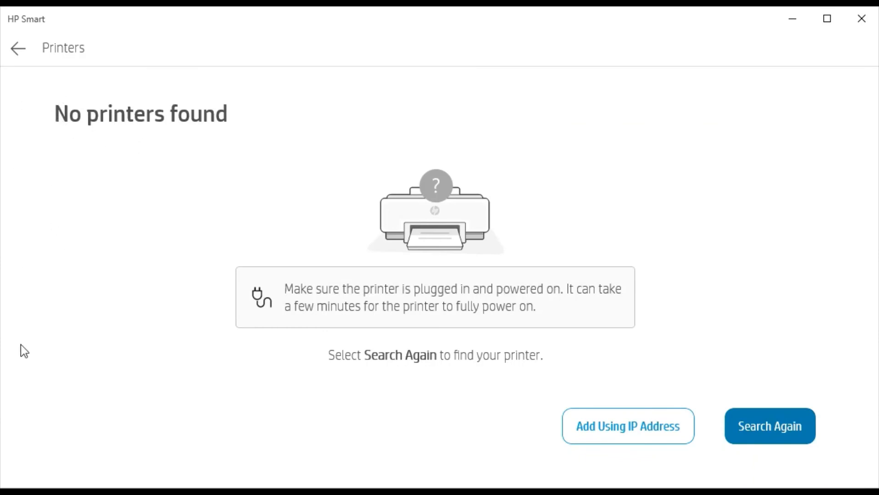
{"action": "mouse_move", "coordinate": [497, 277]}
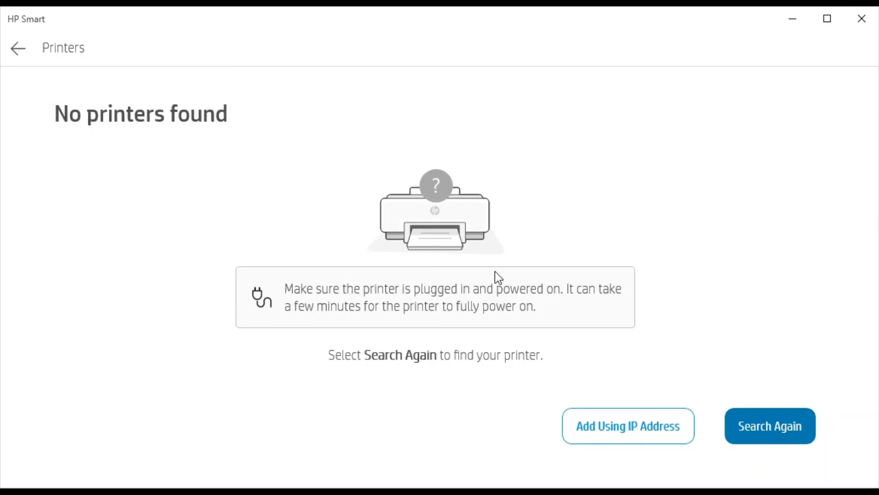
{"action": "mouse_move", "coordinate": [397, 140]}
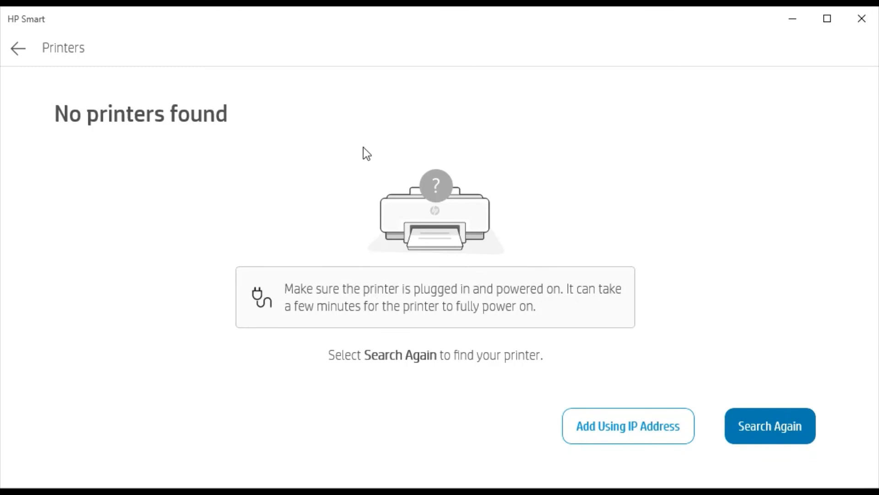
{"action": "mouse_move", "coordinate": [404, 128]}
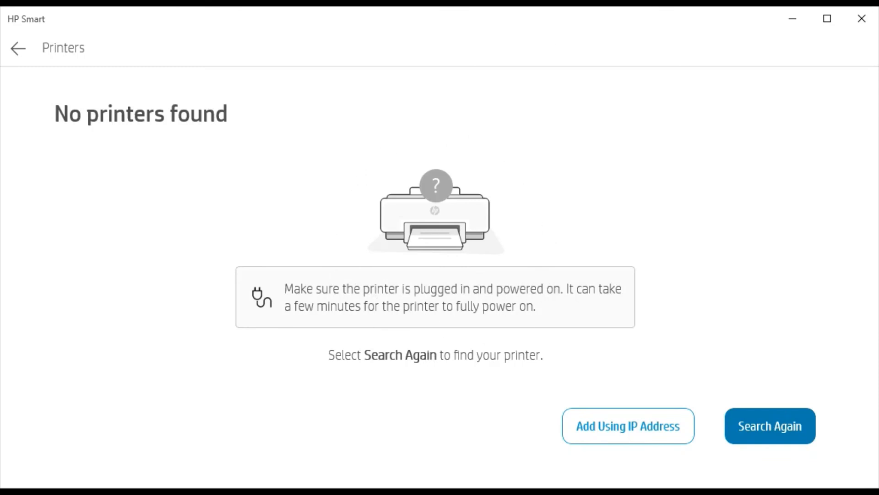
{"action": "mouse_move", "coordinate": [463, 335]}
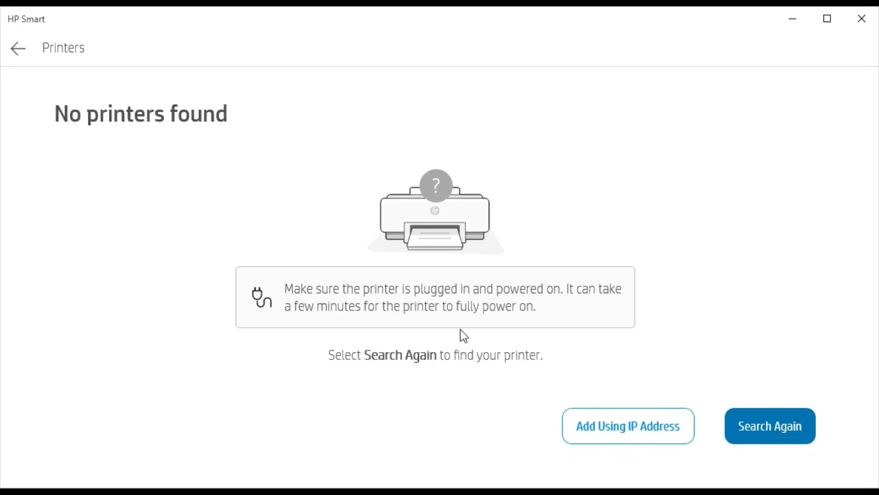
{"action": "mouse_move", "coordinate": [595, 355]}
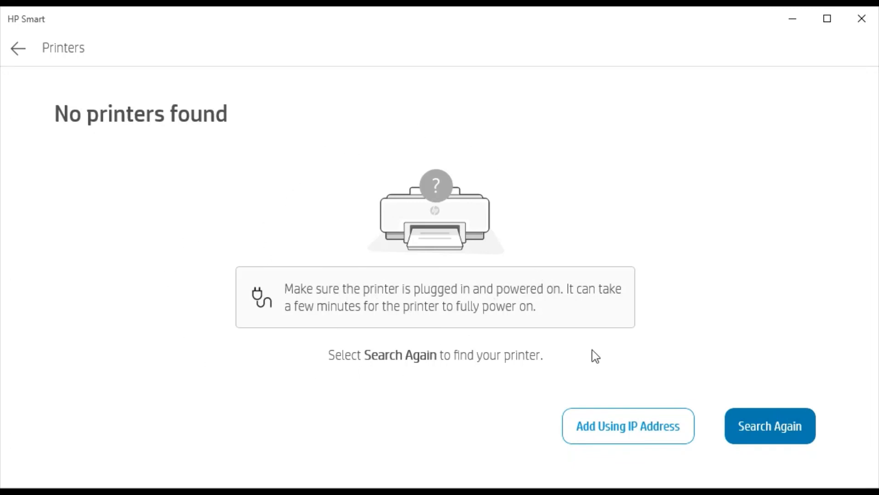
{"action": "mouse_move", "coordinate": [365, 363]}
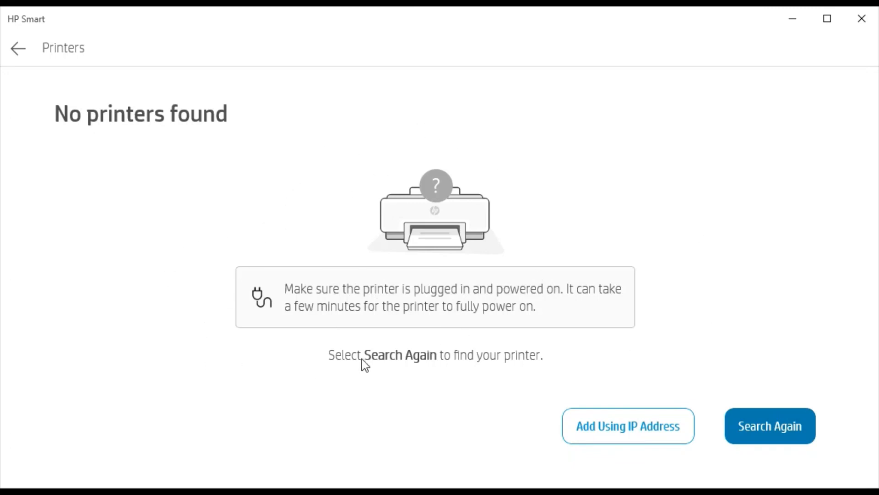
{"action": "mouse_move", "coordinate": [244, 242]}
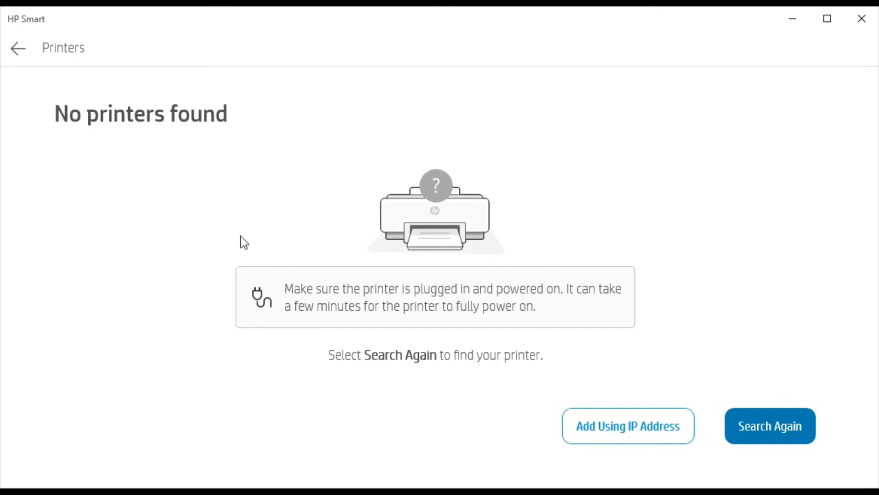
{"action": "mouse_move", "coordinate": [656, 10]}
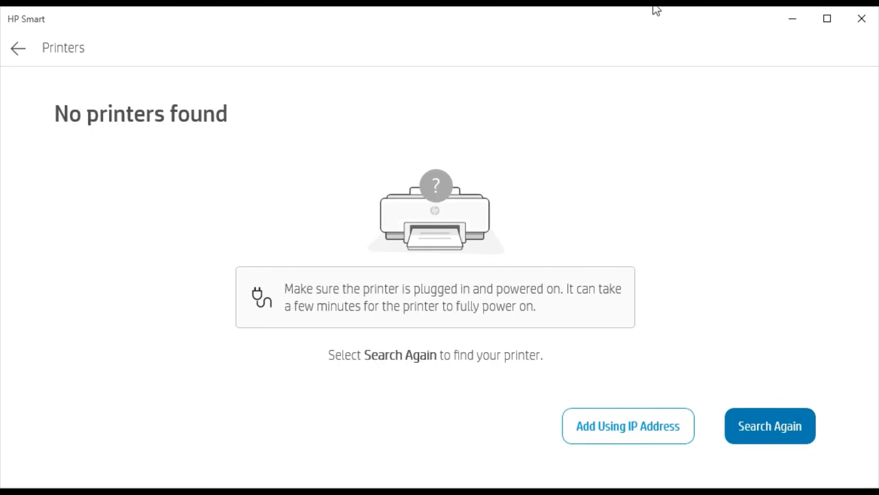